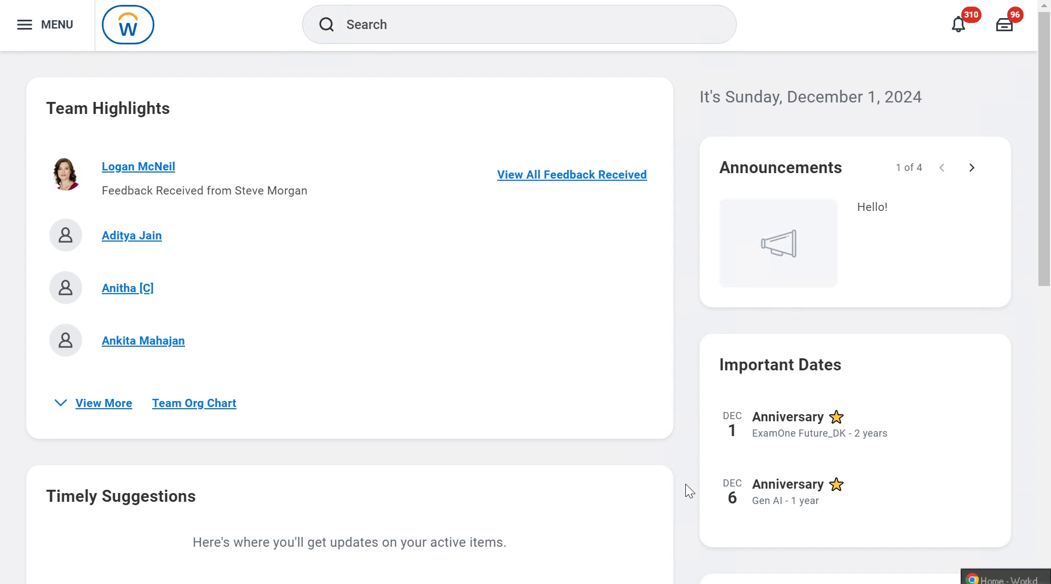
mouse_move(654, 512)
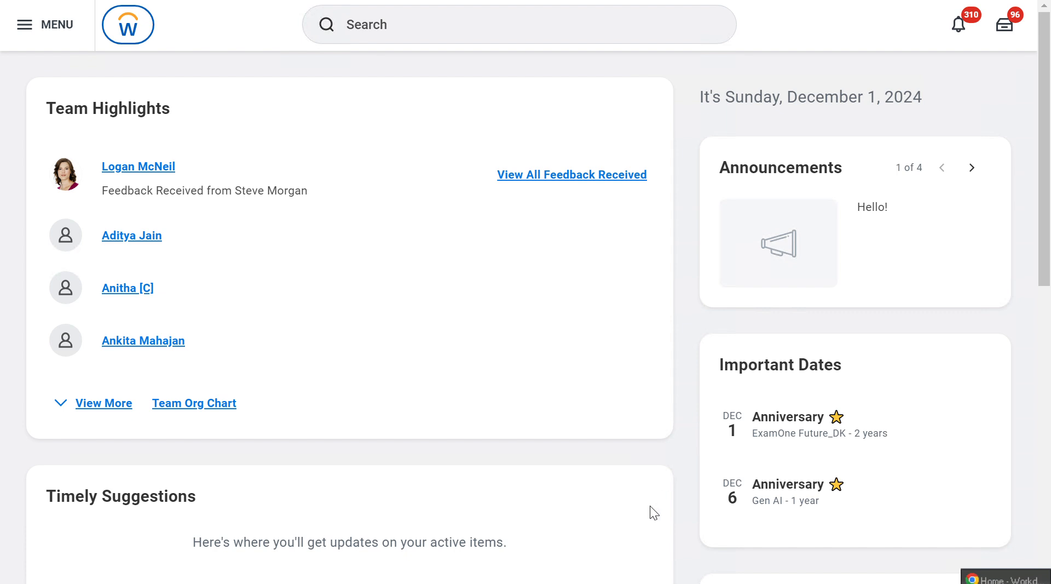
mouse_move(632, 537)
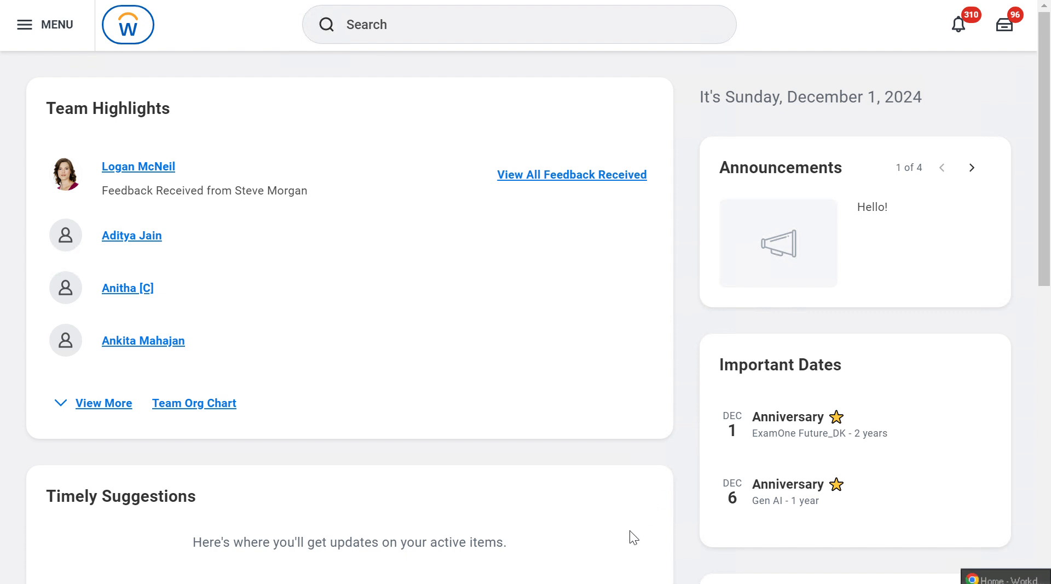
mouse_move(635, 540)
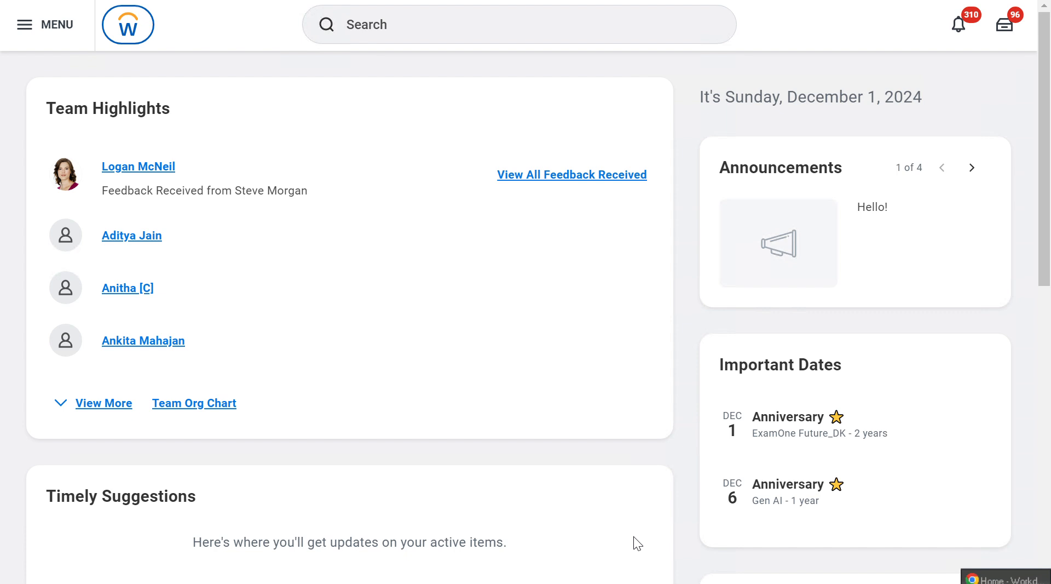
mouse_move(489, 325)
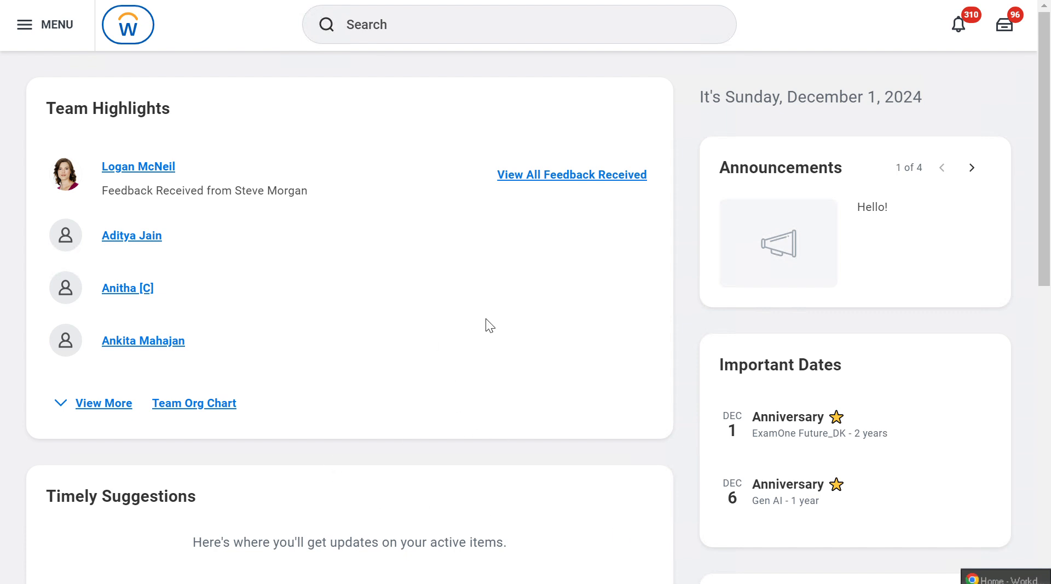
mouse_move(506, 325)
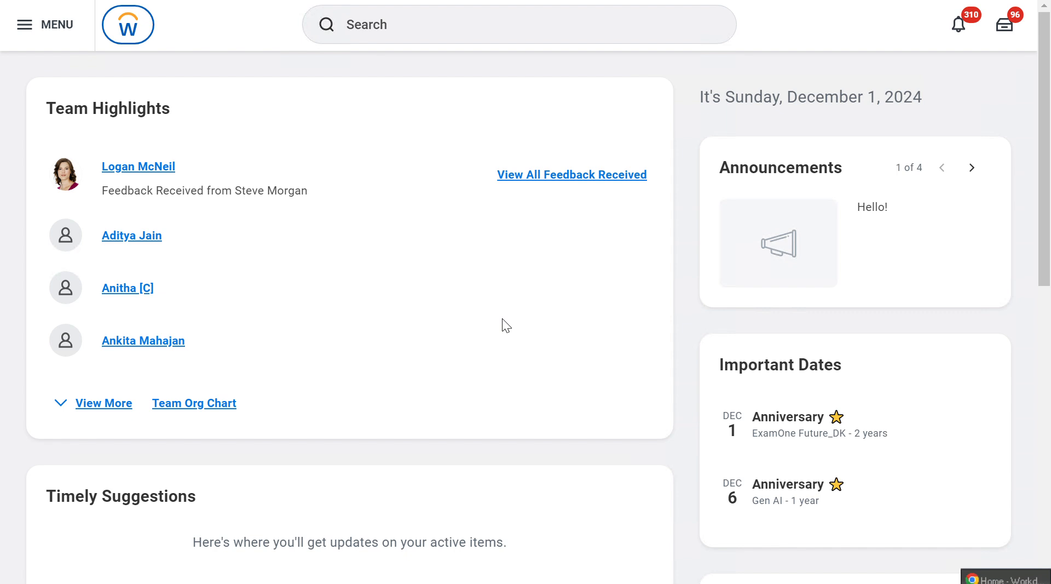
mouse_move(511, 57)
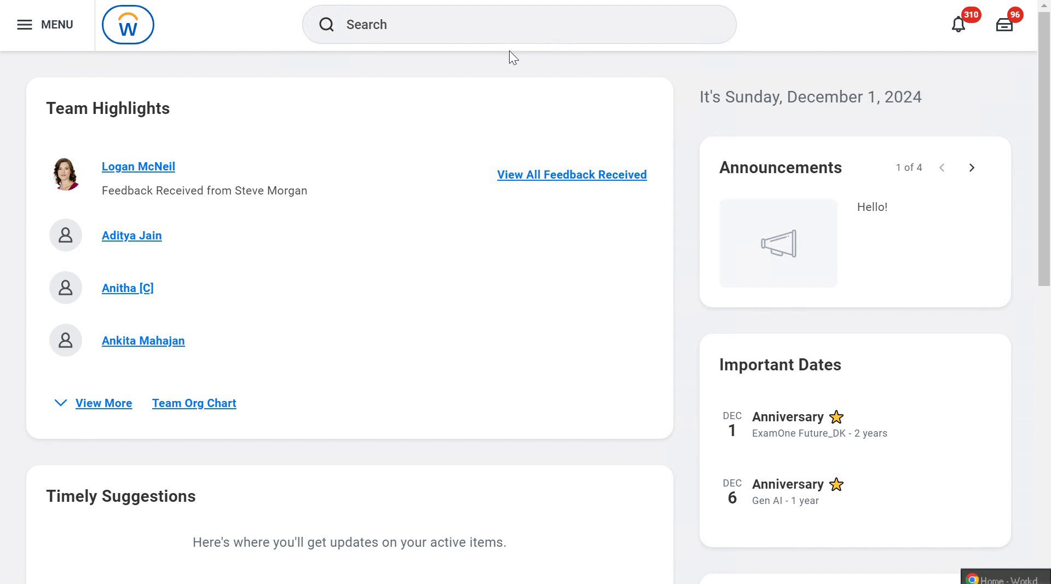
mouse_move(533, 47)
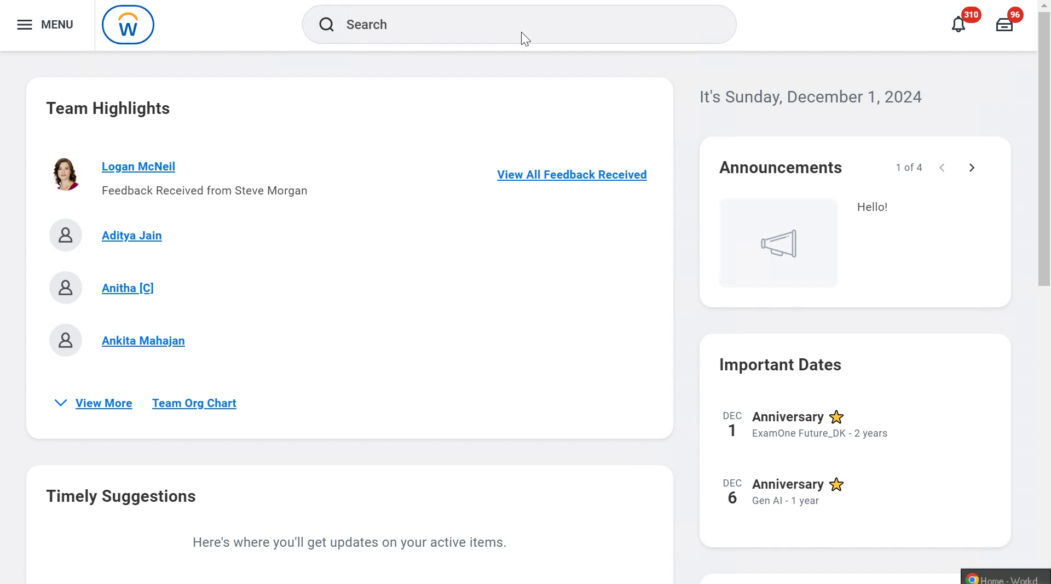
mouse_move(519, 32)
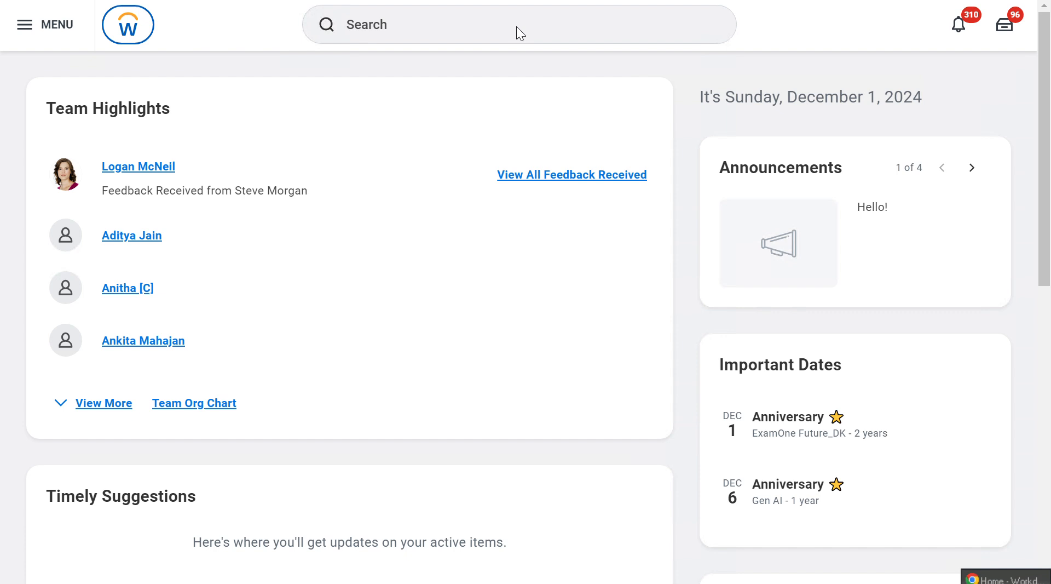
mouse_move(427, 243)
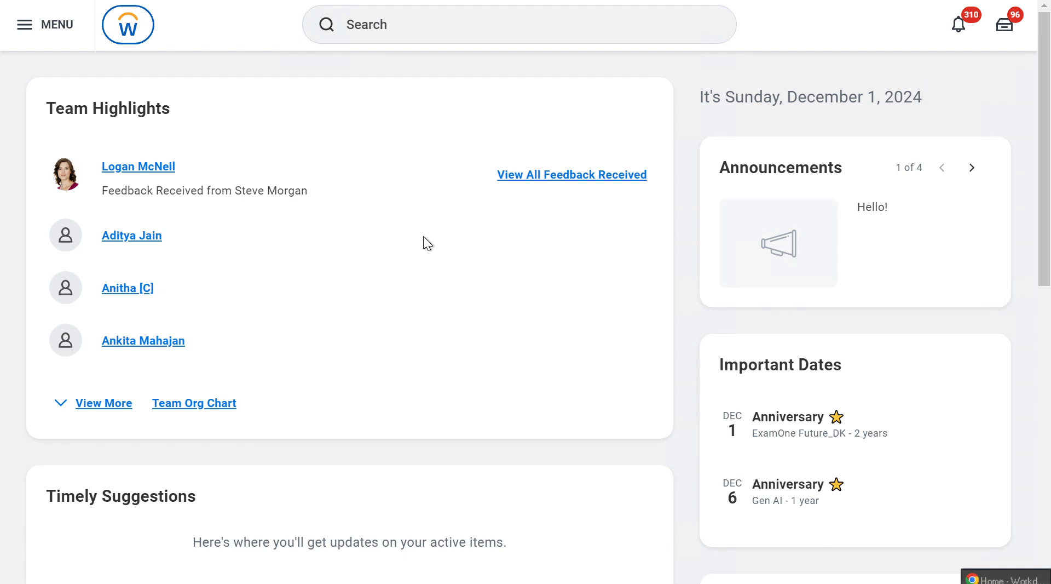
mouse_move(419, 312)
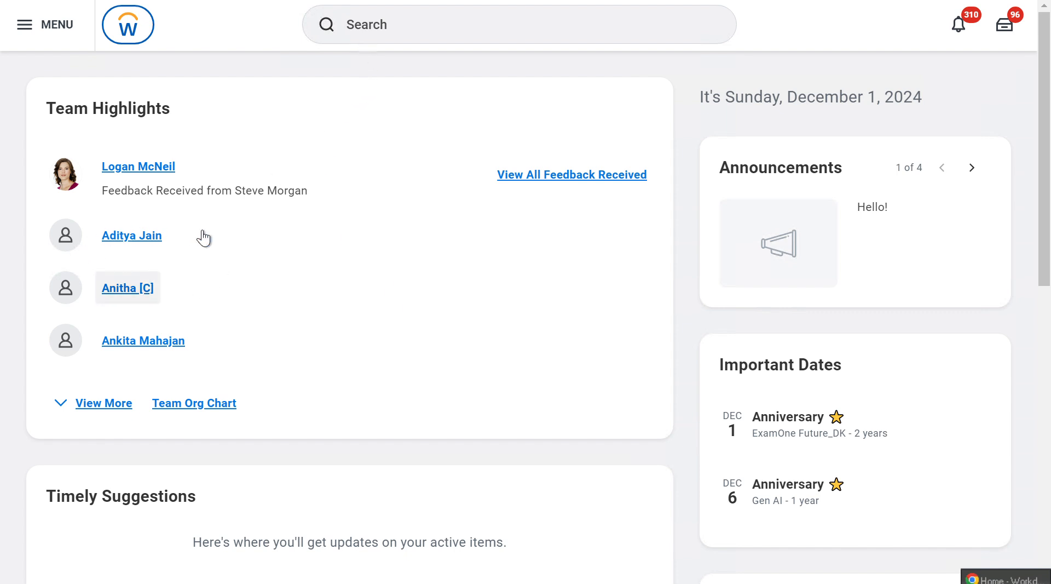
mouse_move(132, 235)
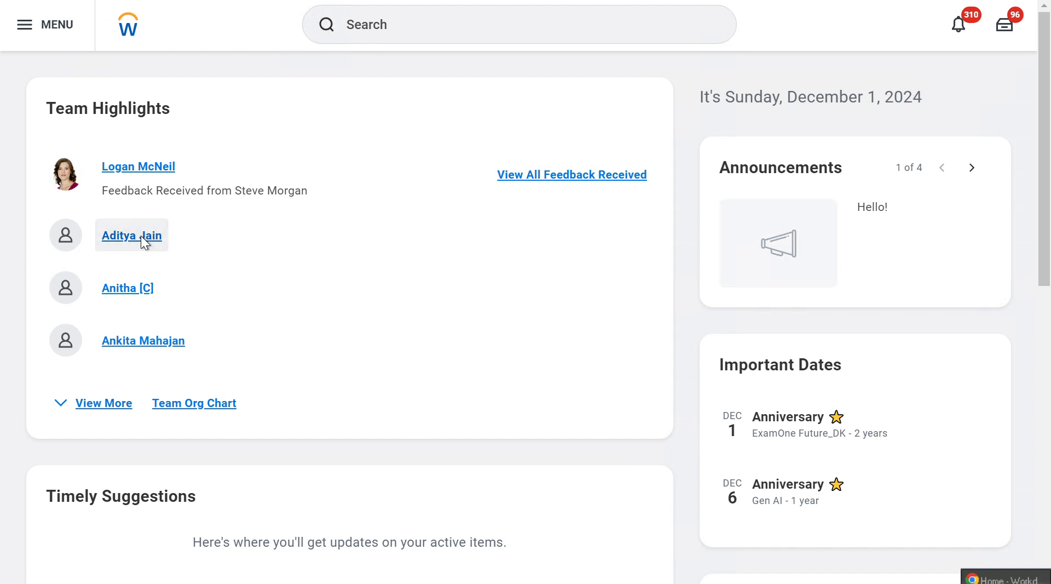
left_click(131, 236)
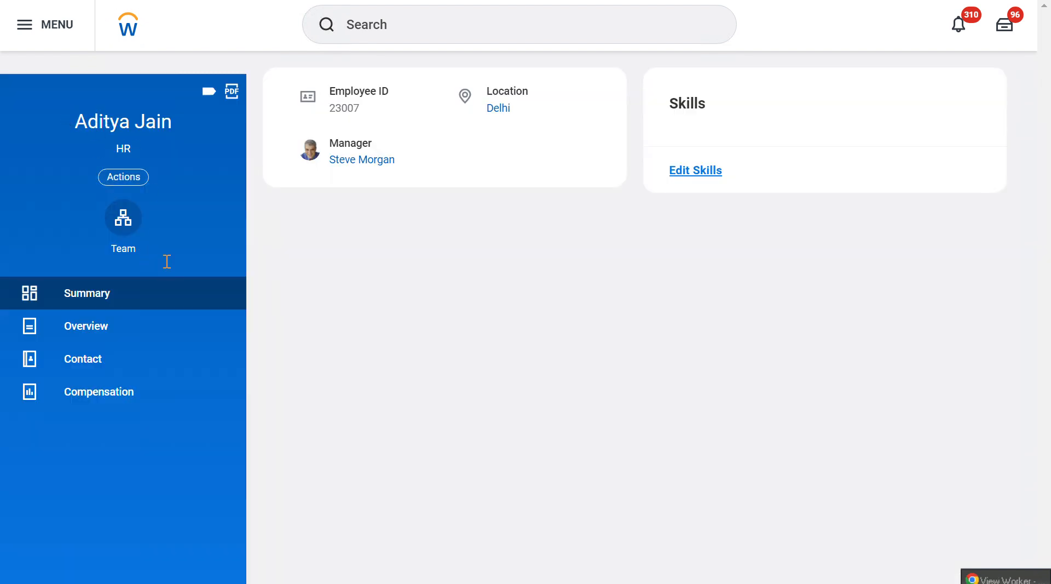
mouse_move(277, 319)
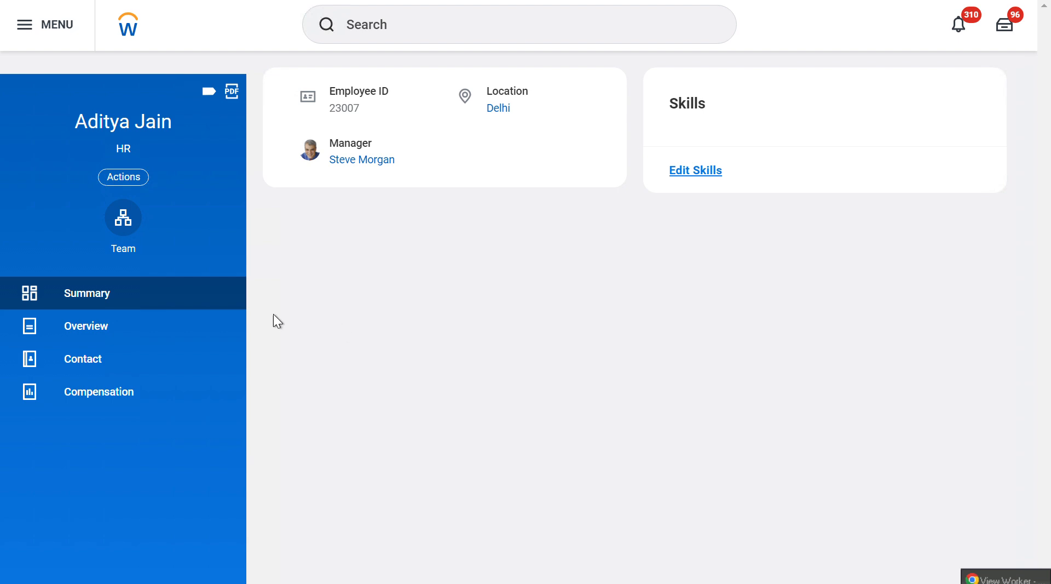
left_click(124, 178)
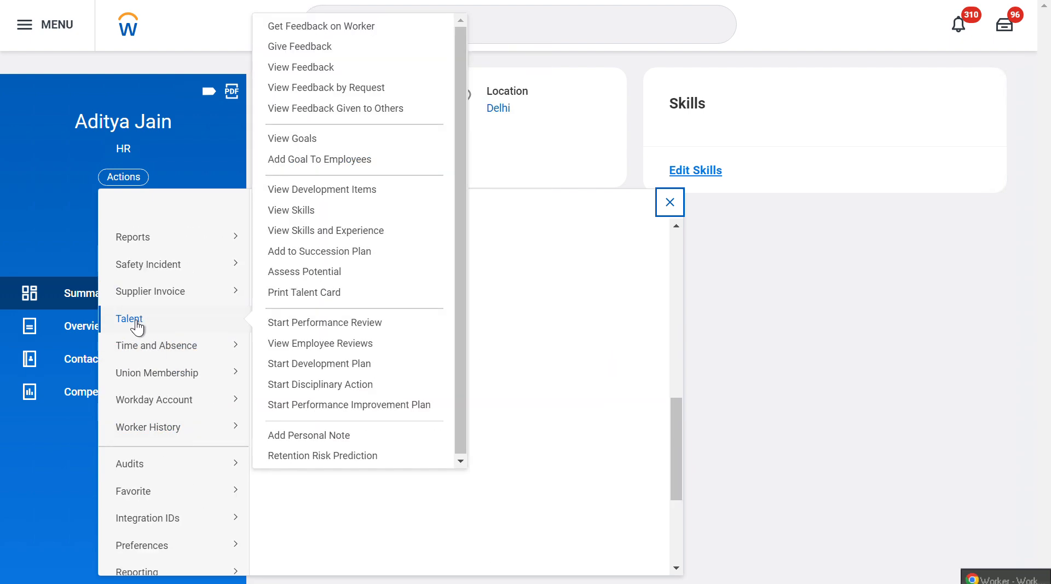
mouse_move(342, 327)
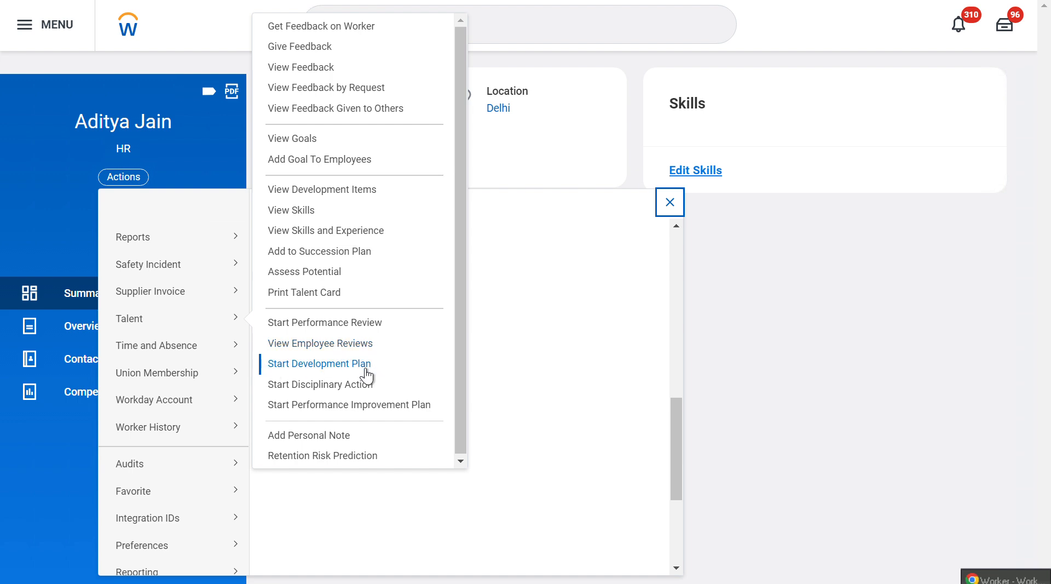
mouse_move(320, 385)
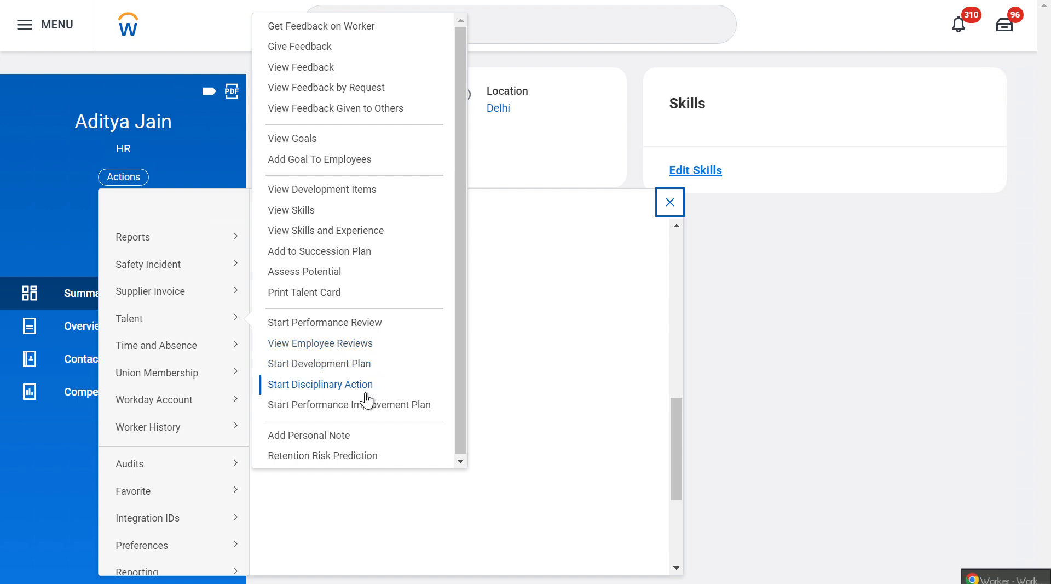
mouse_move(349, 404)
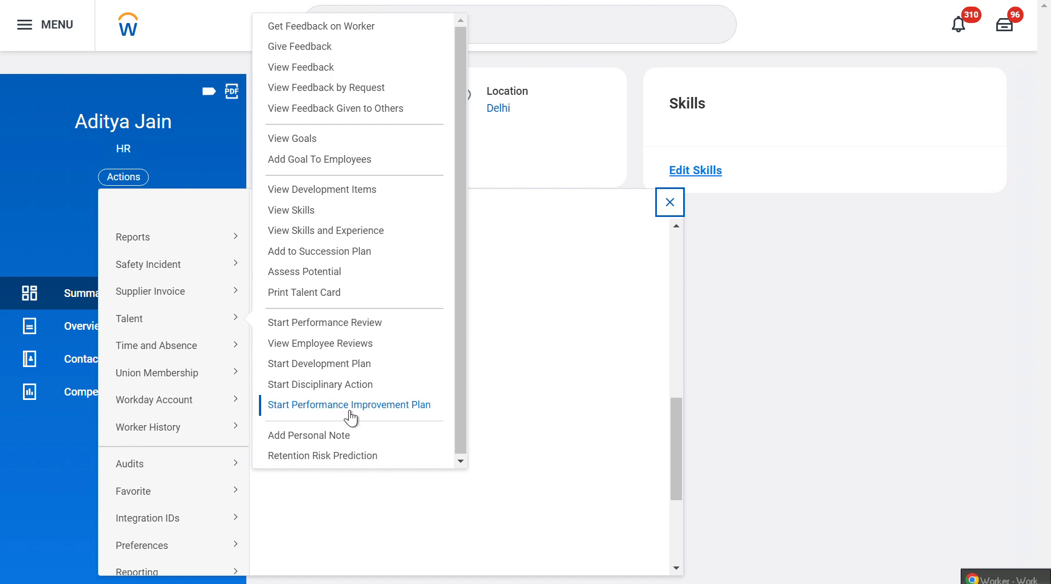
mouse_move(372, 415)
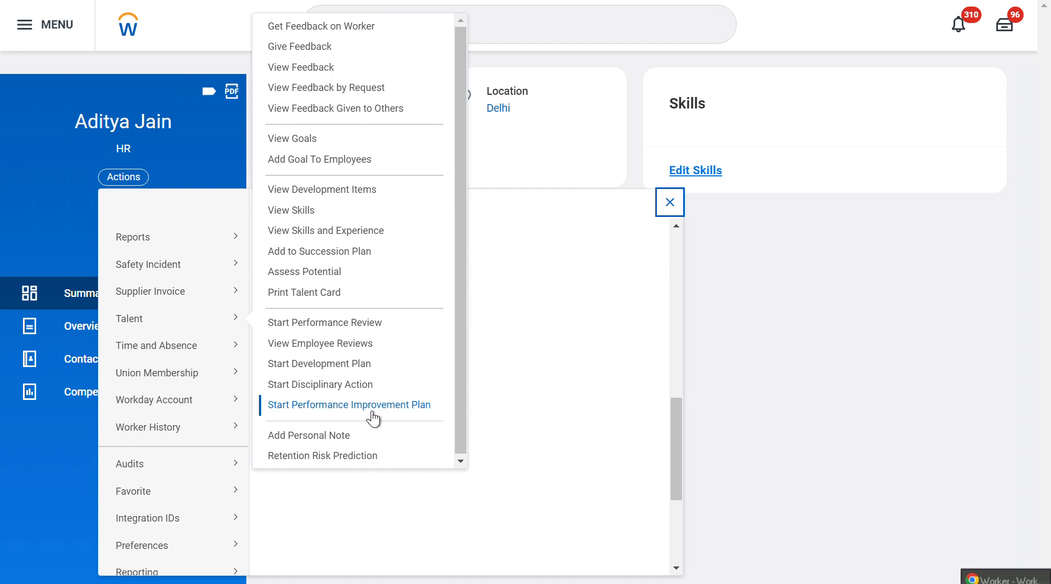
mouse_move(396, 417)
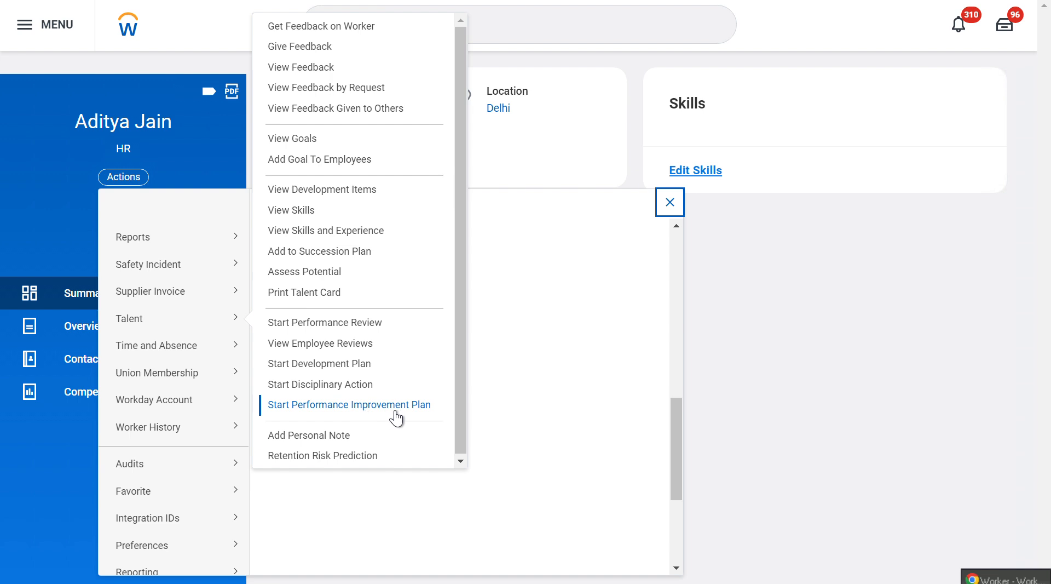
mouse_move(320, 343)
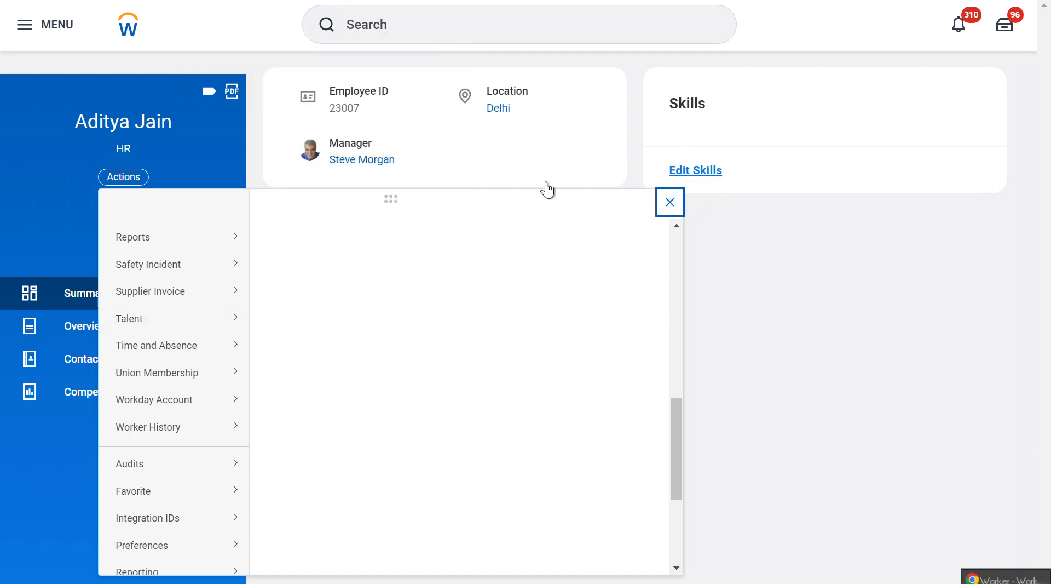
Search Workday for the Start Performance Review task by name
left_click(519, 26)
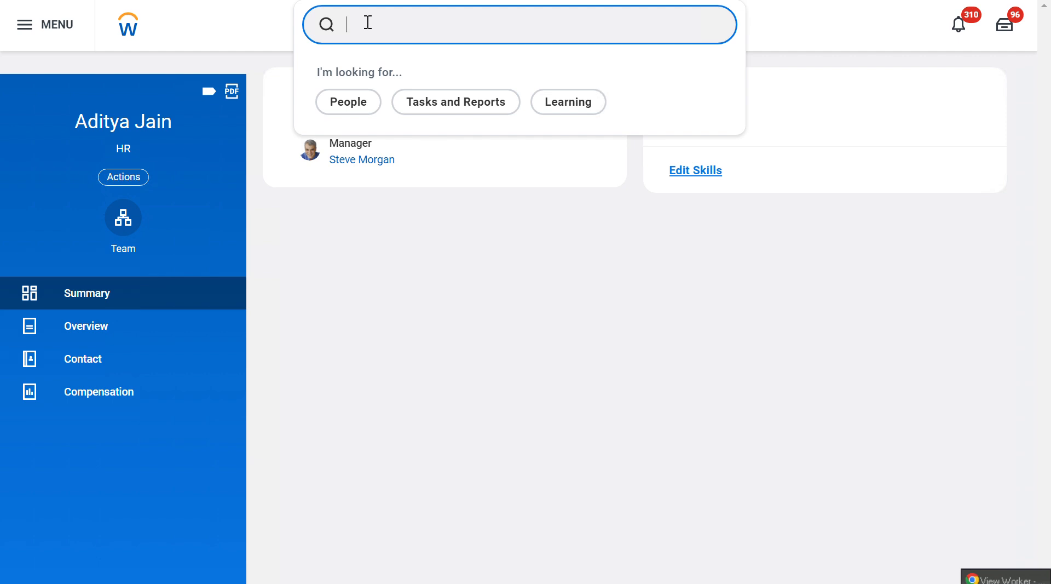
type("start per")
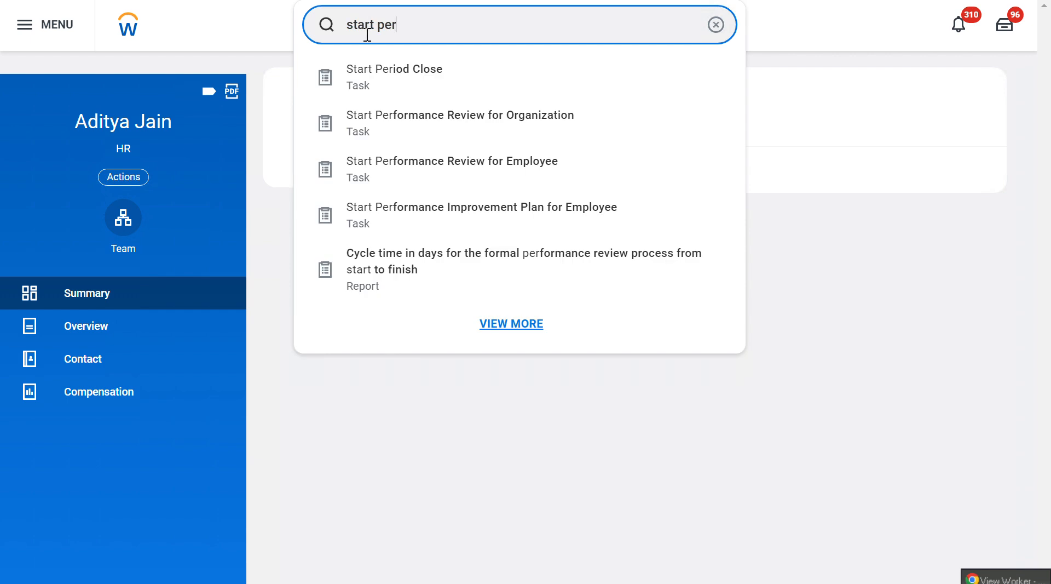
mouse_move(396, 127)
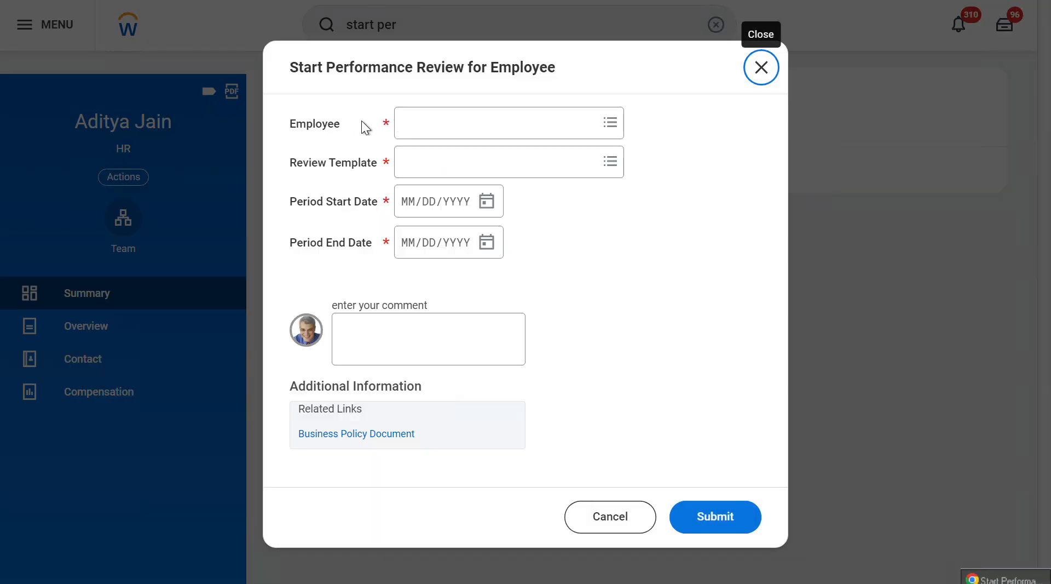
type("adi")
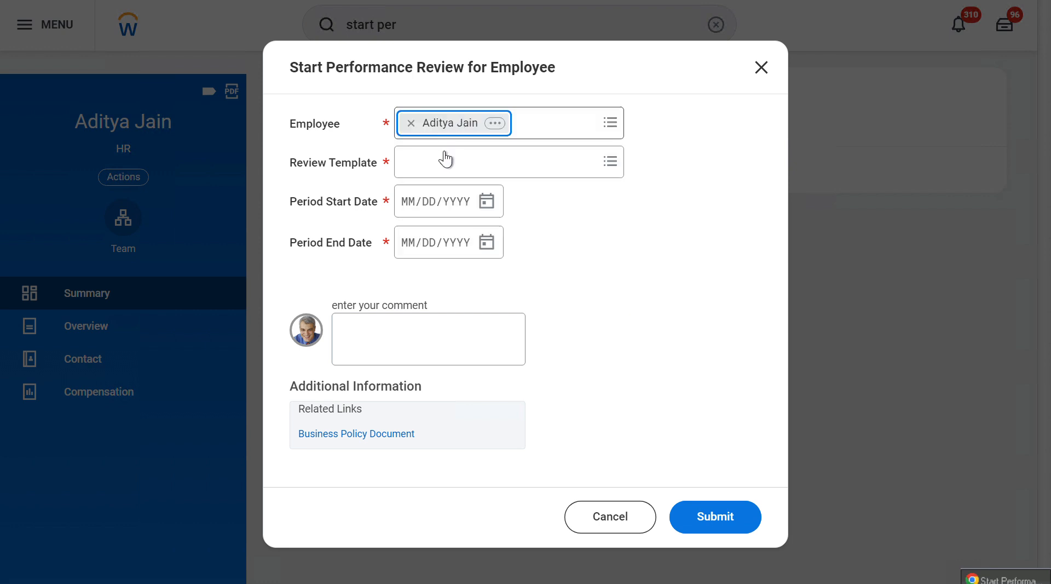
left_click(496, 161)
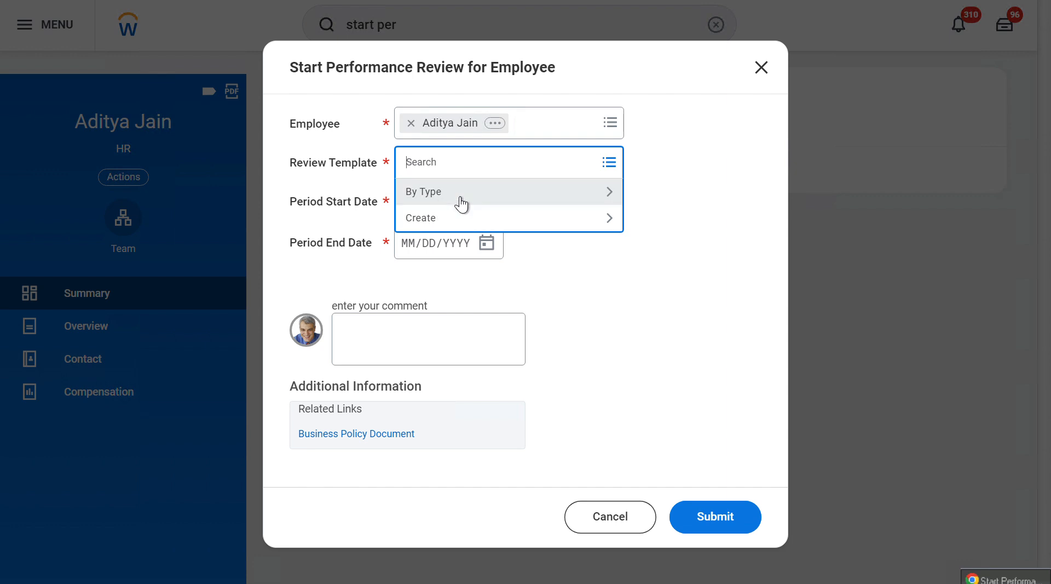
mouse_move(455, 198)
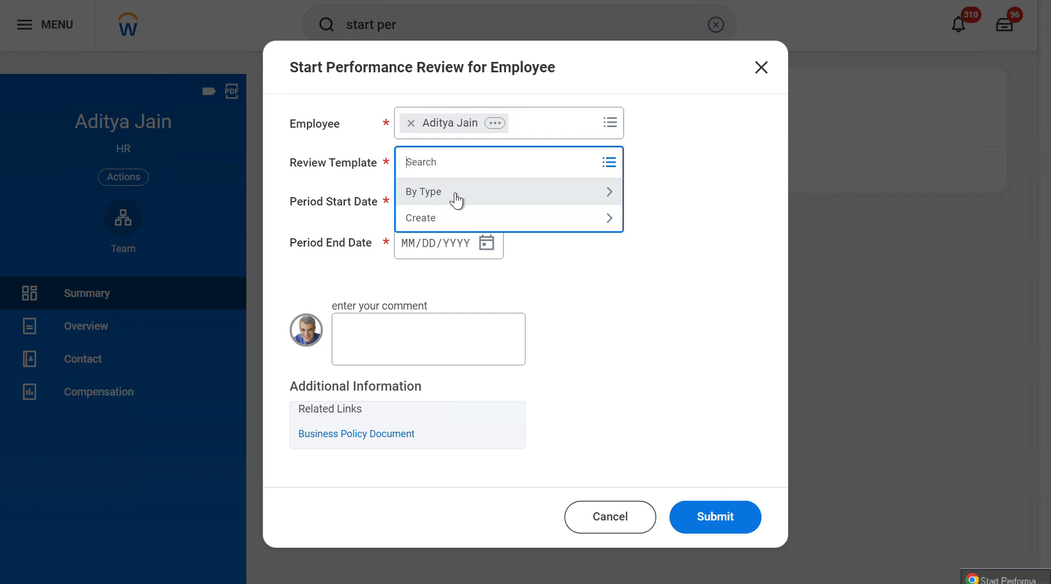
left_click(423, 190)
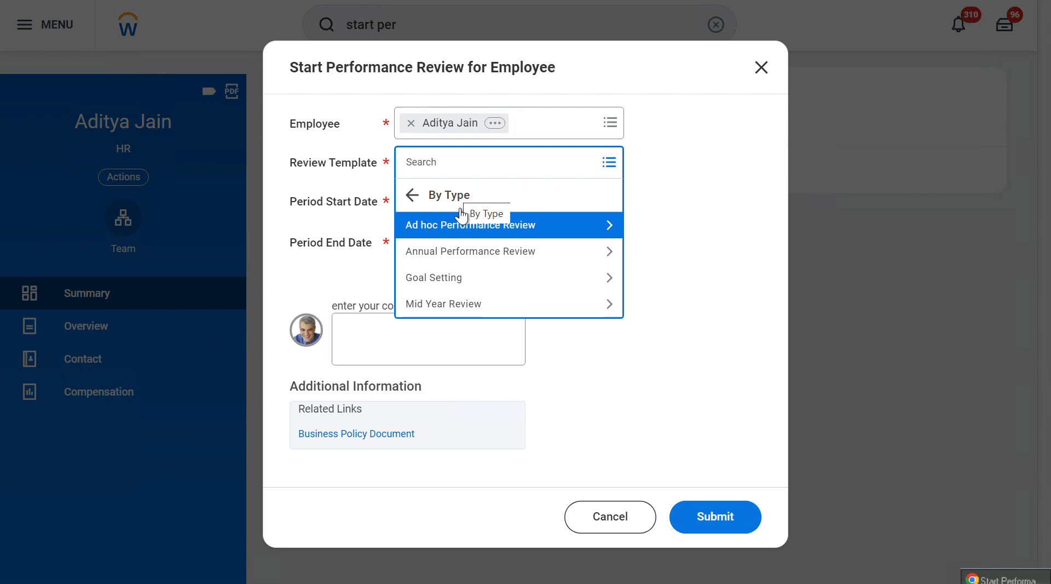
mouse_move(479, 259)
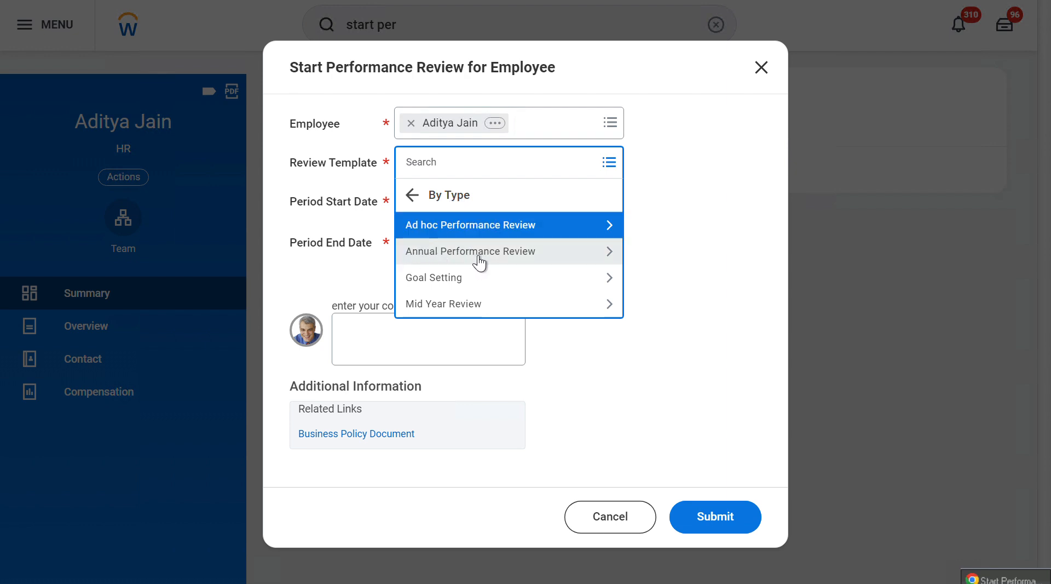
left_click(470, 251)
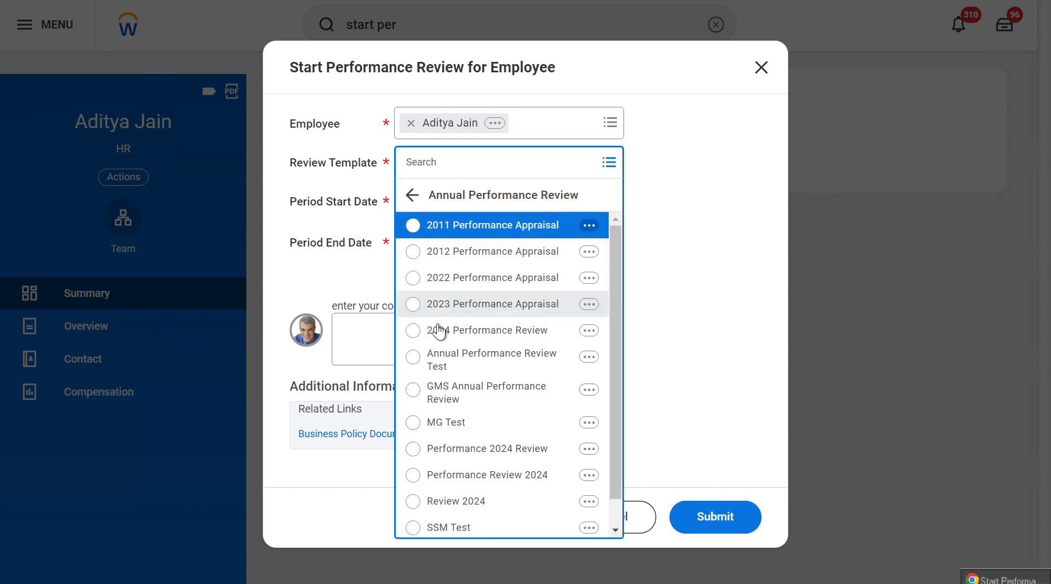
left_click(488, 330)
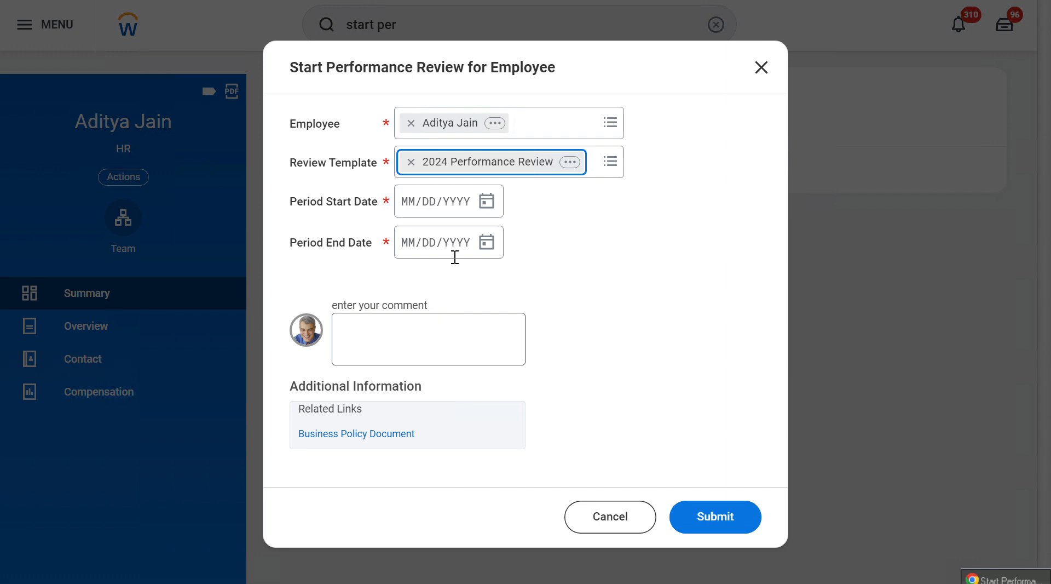
Set the review period from 12/02/2024 to 03/01/2025 and submit the review
left_click(486, 201)
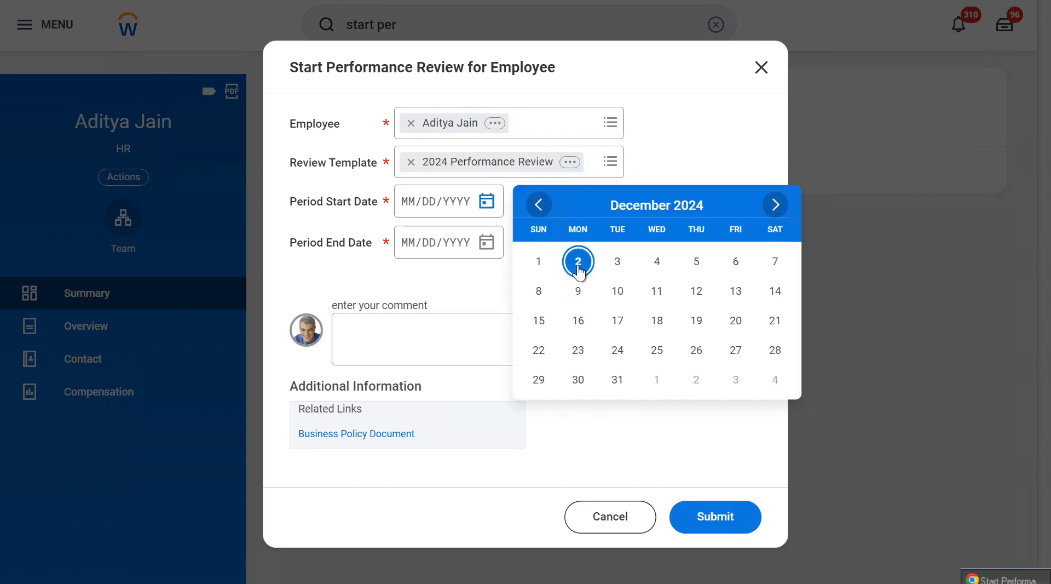
left_click(577, 261)
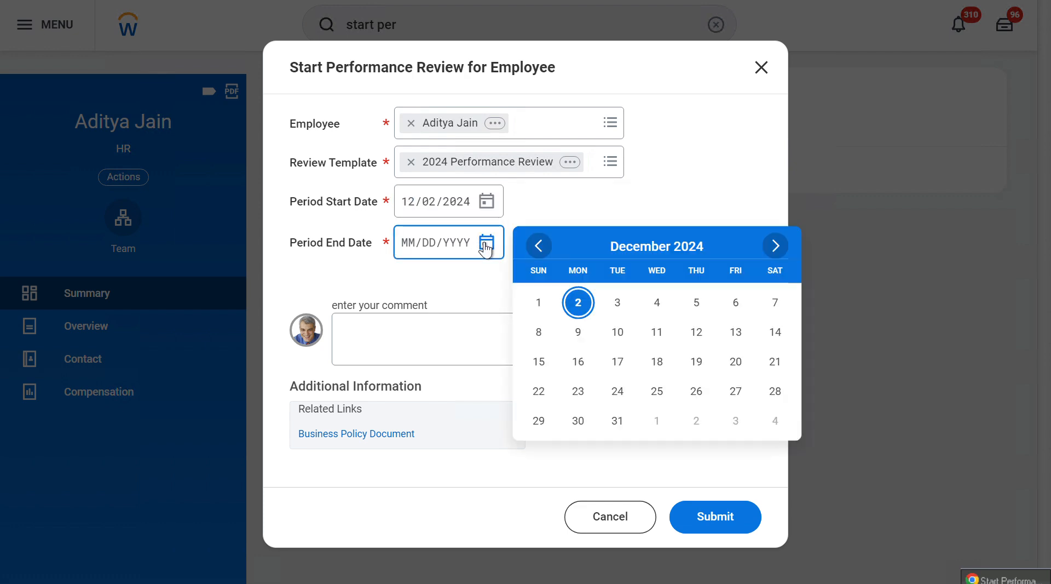
mouse_move(774, 246)
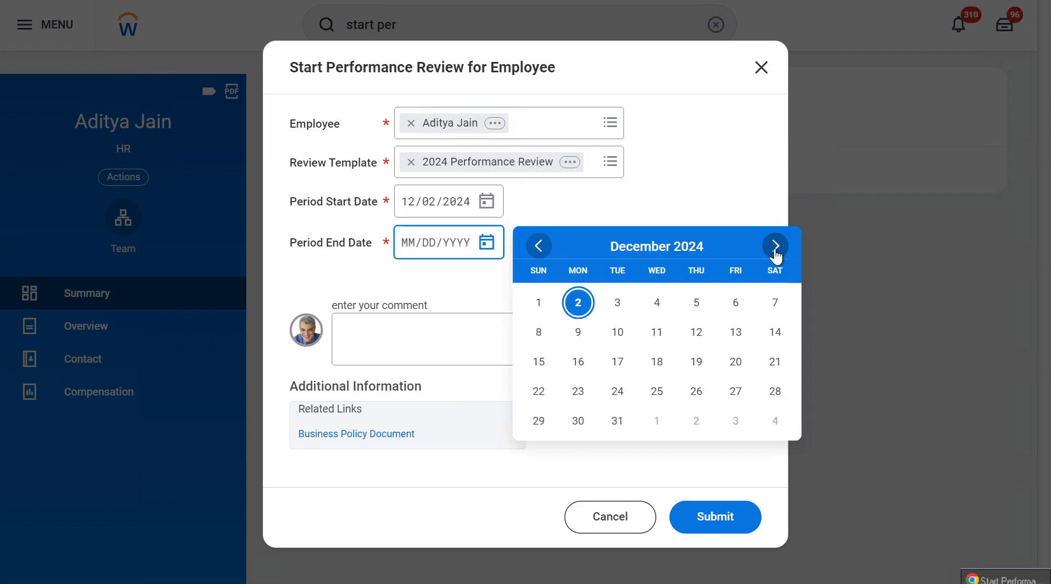
left_click(774, 245)
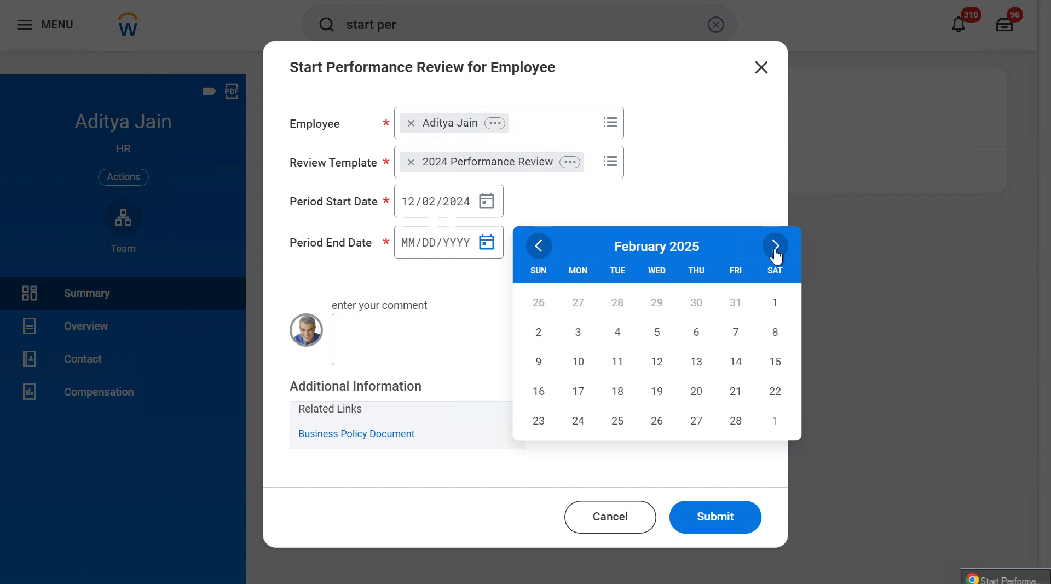
left_click(774, 245)
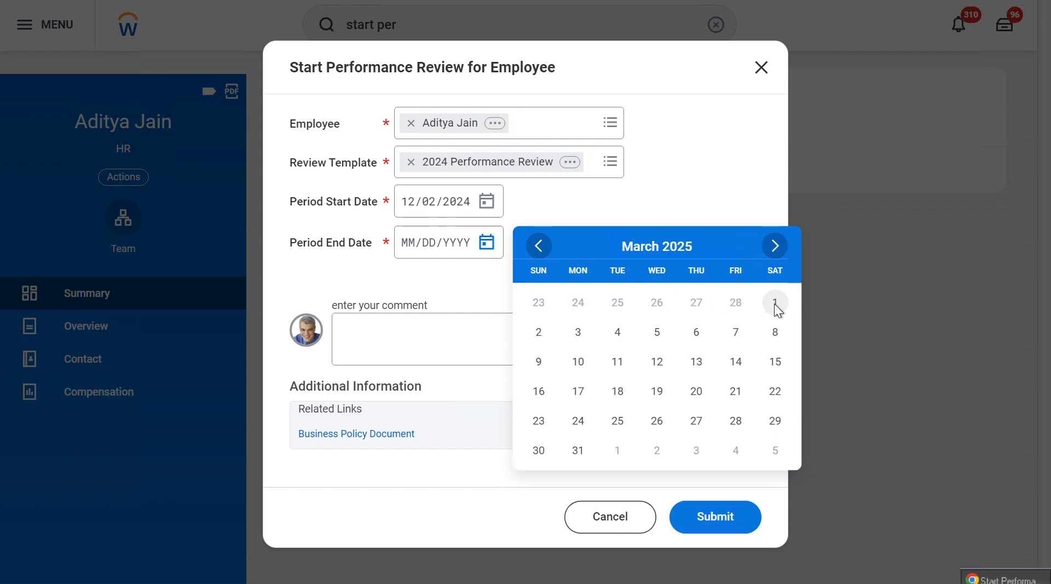
left_click(774, 301)
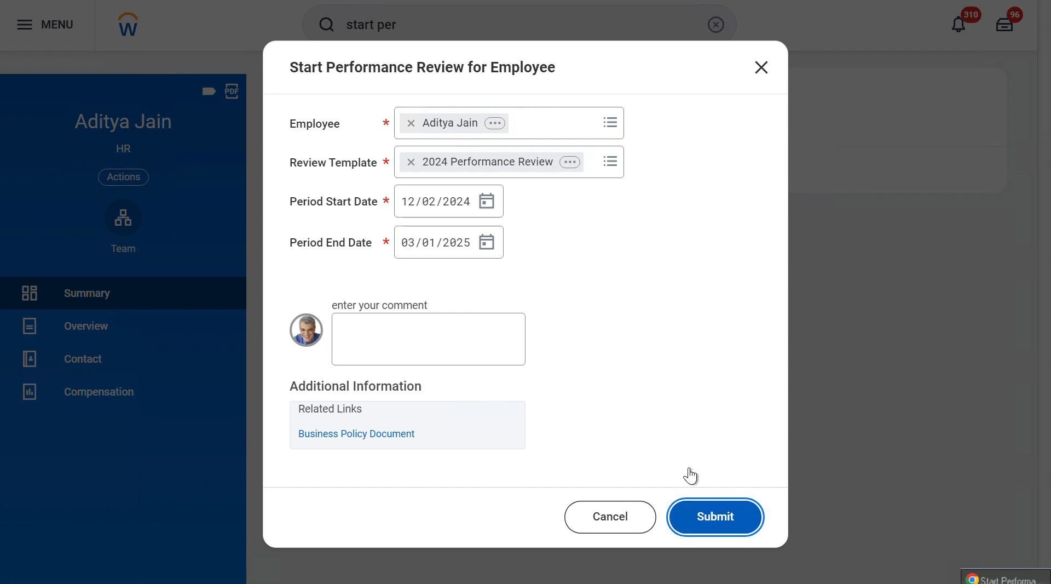
left_click(715, 517)
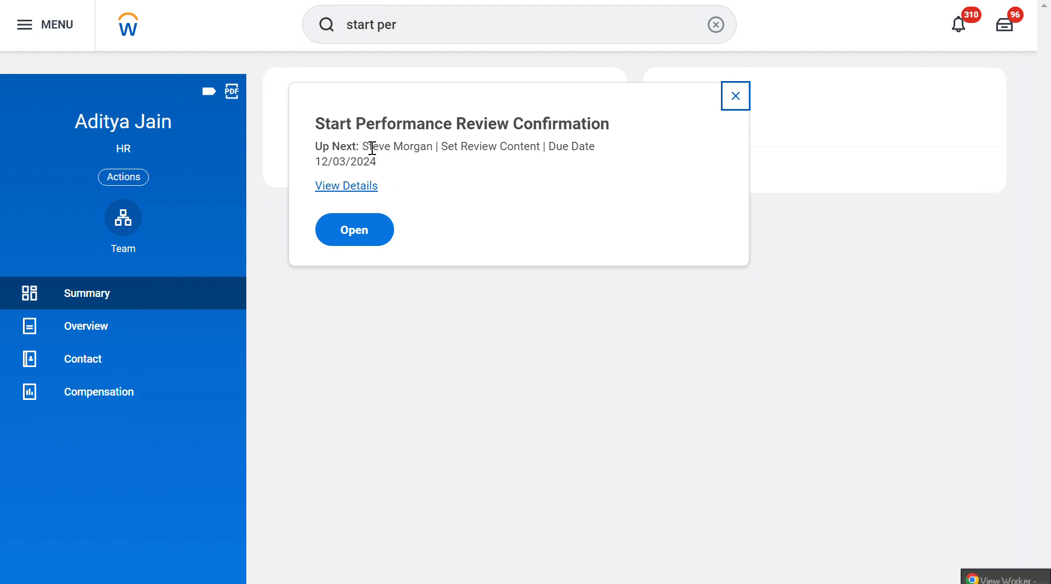
mouse_move(372, 146)
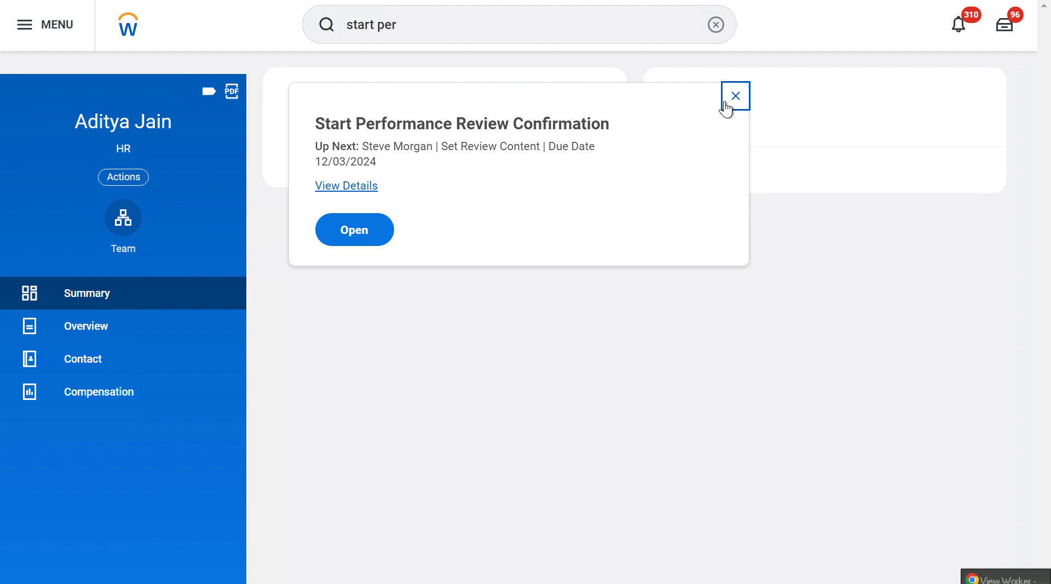
Dismiss the Start Performance Review confirmation to return to the profile summary
left_click(735, 95)
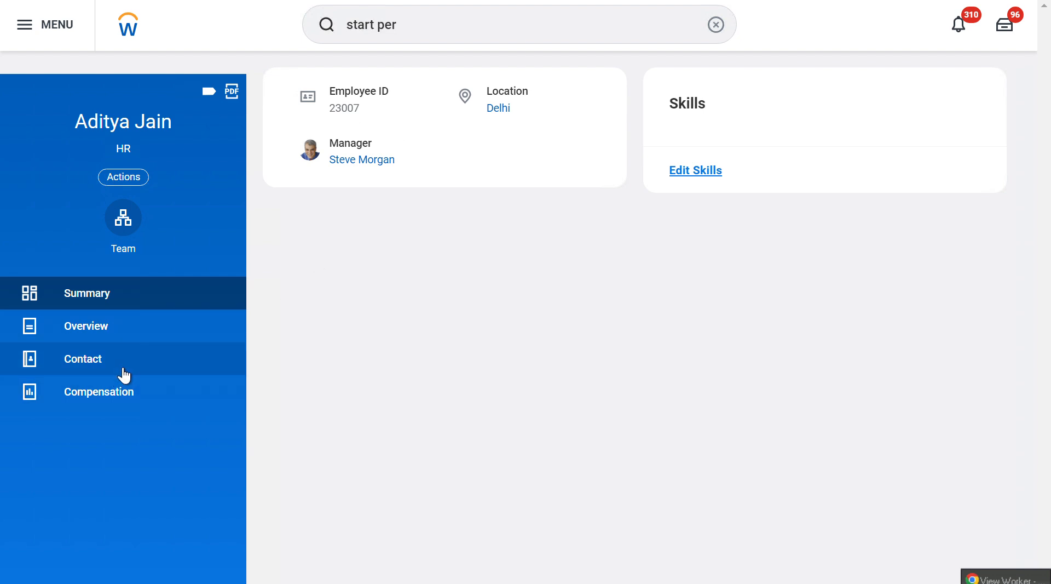
left_click(86, 325)
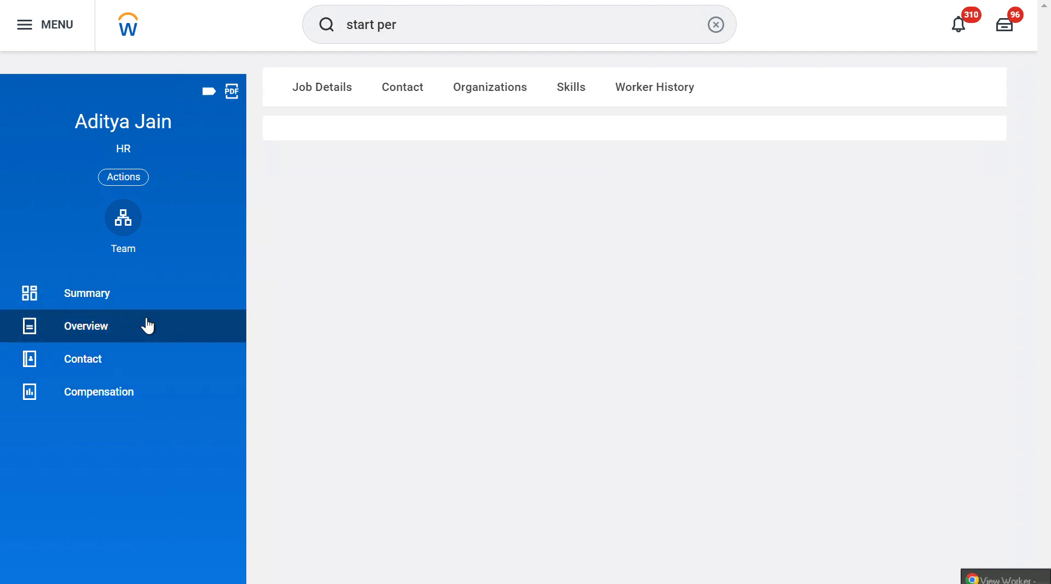
left_click(655, 88)
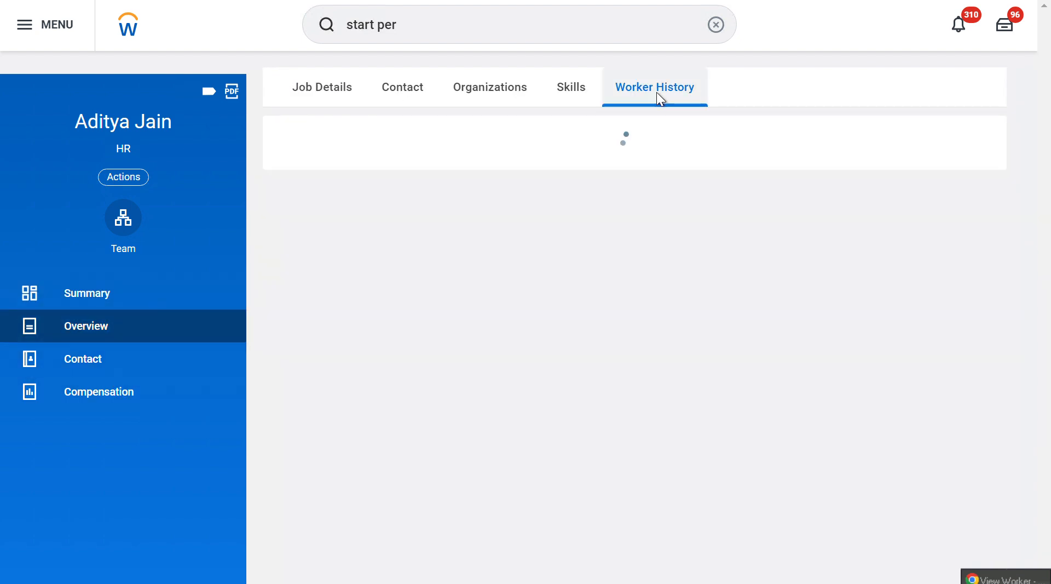
left_click(654, 87)
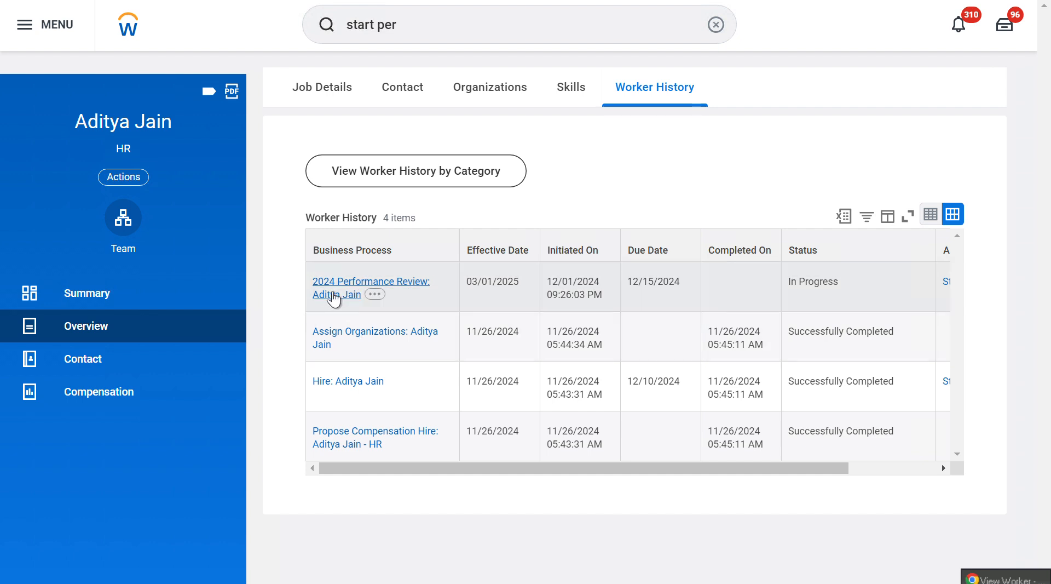
mouse_move(376, 290)
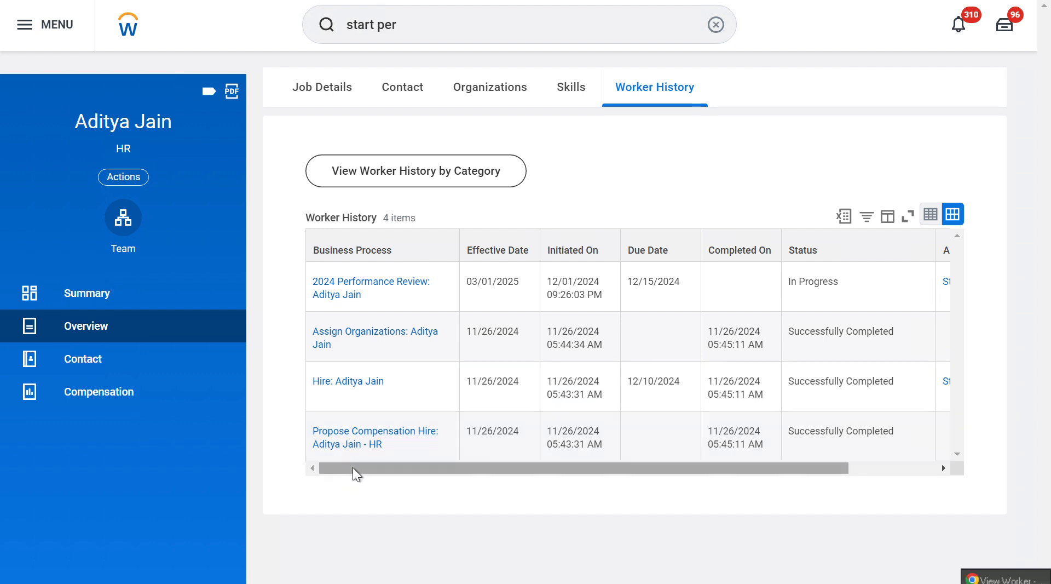
left_click_drag(359, 467, 402, 468)
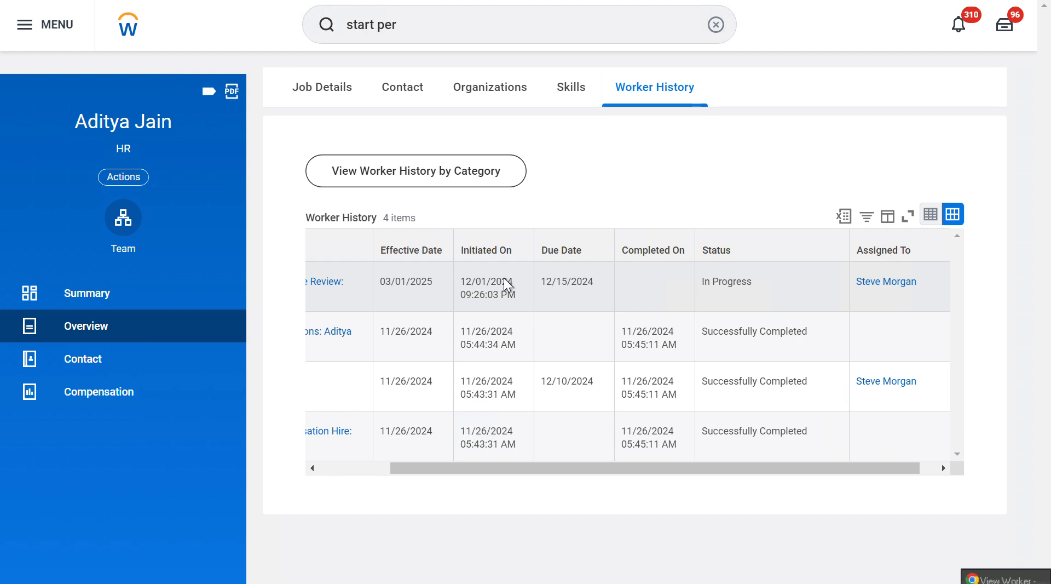
mouse_move(769, 289)
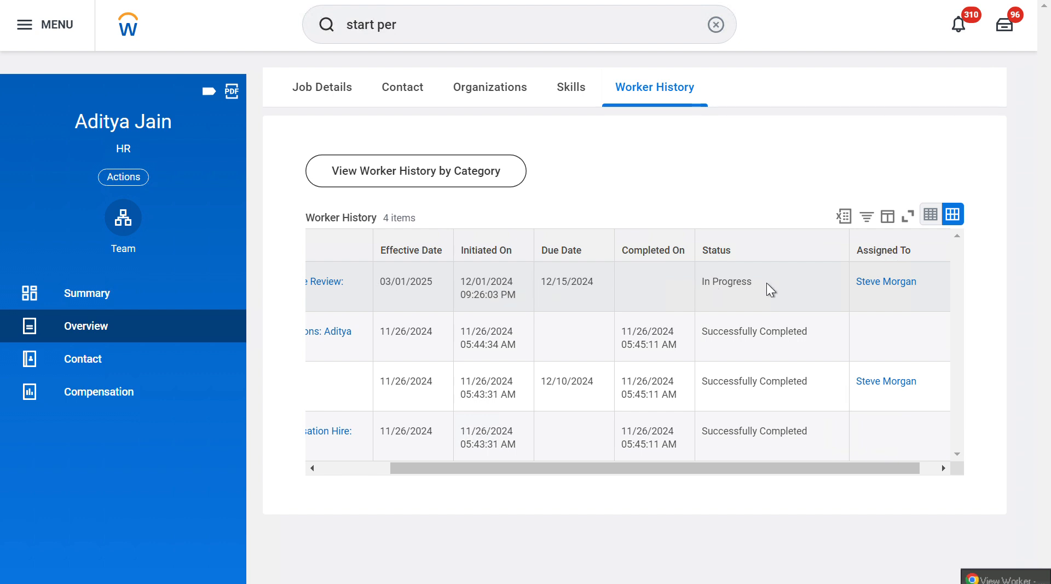
mouse_move(888, 310)
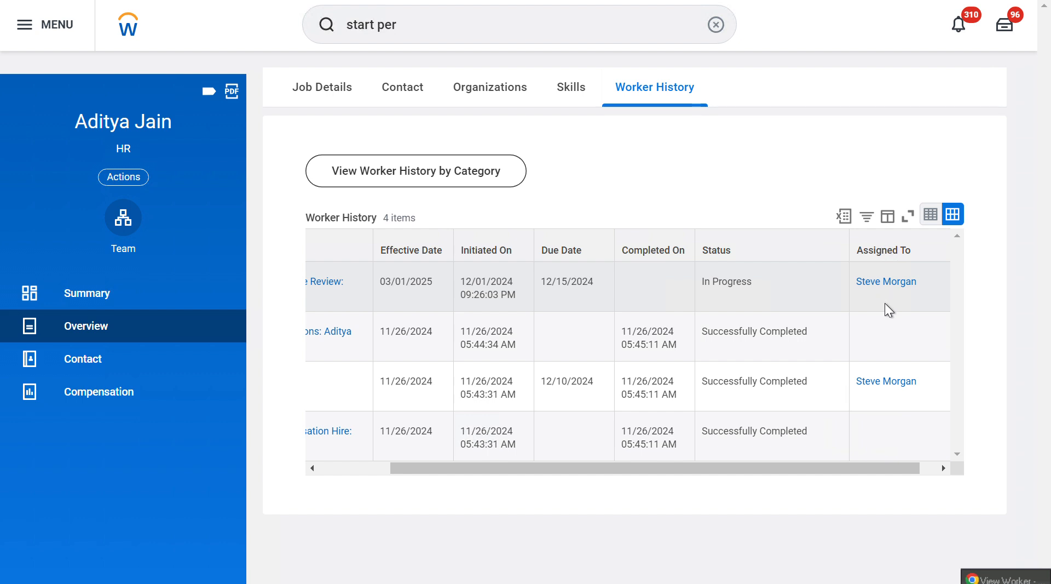
mouse_move(1005, 25)
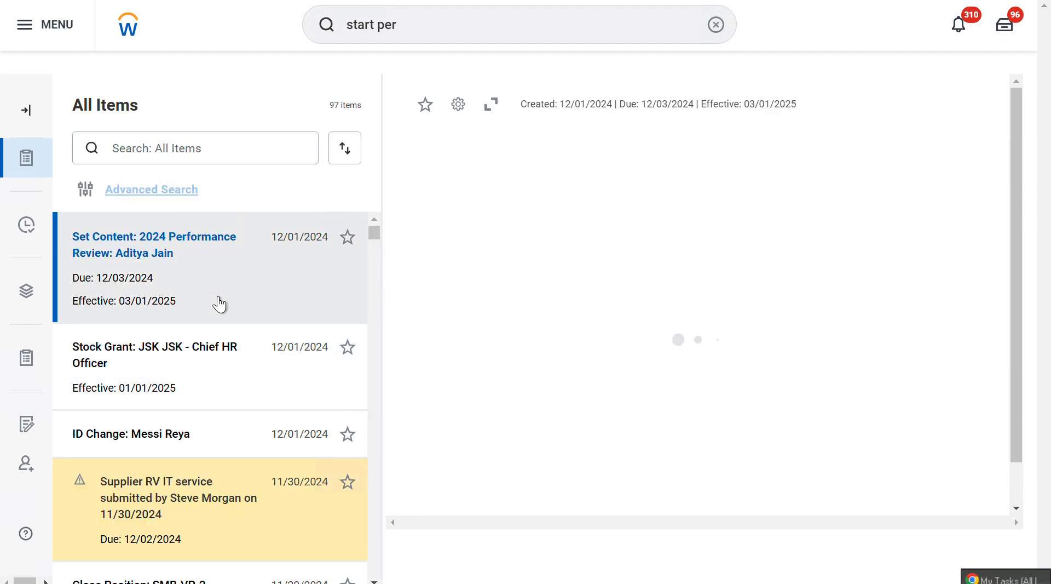
left_click(154, 244)
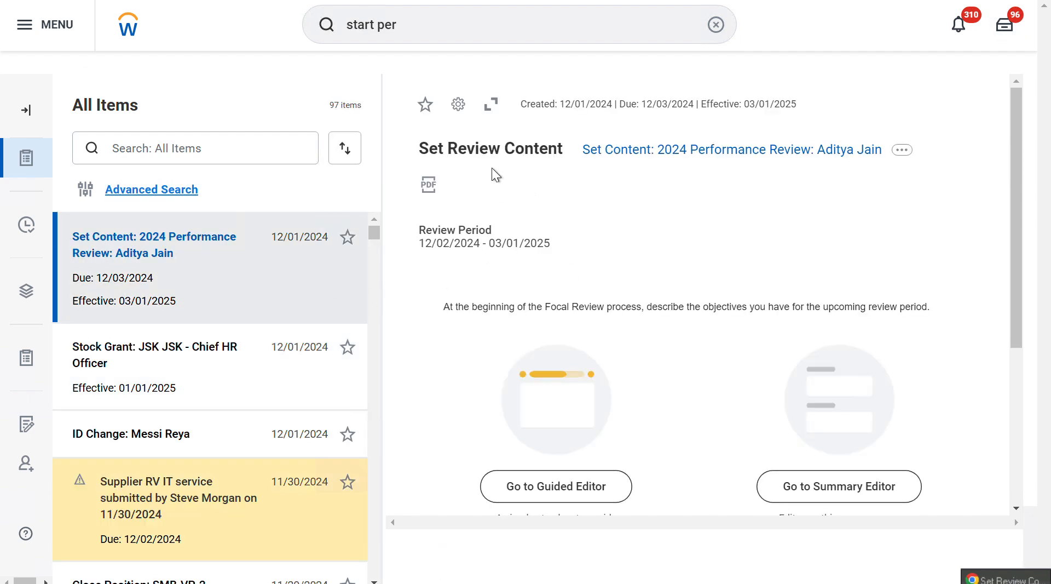
scroll("down", 3)
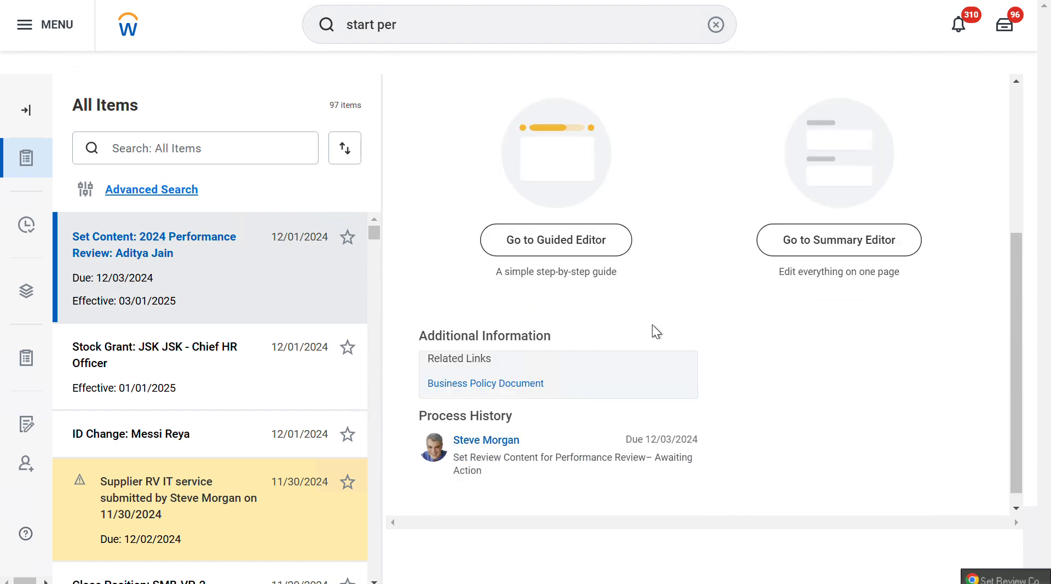